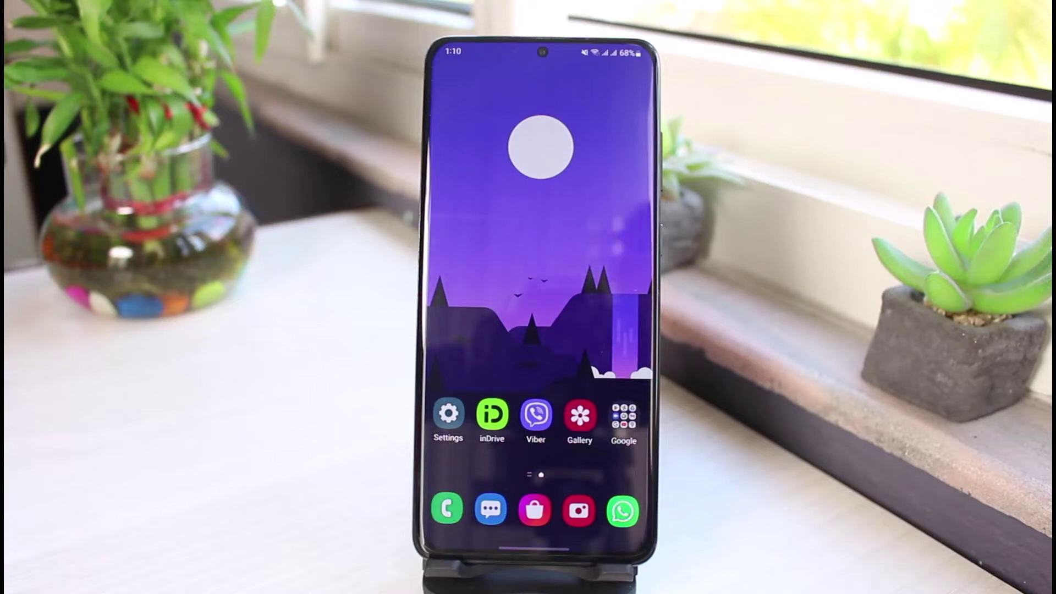
Launch Play Store from the Google apps folder and open the profile account menu
click(623, 415)
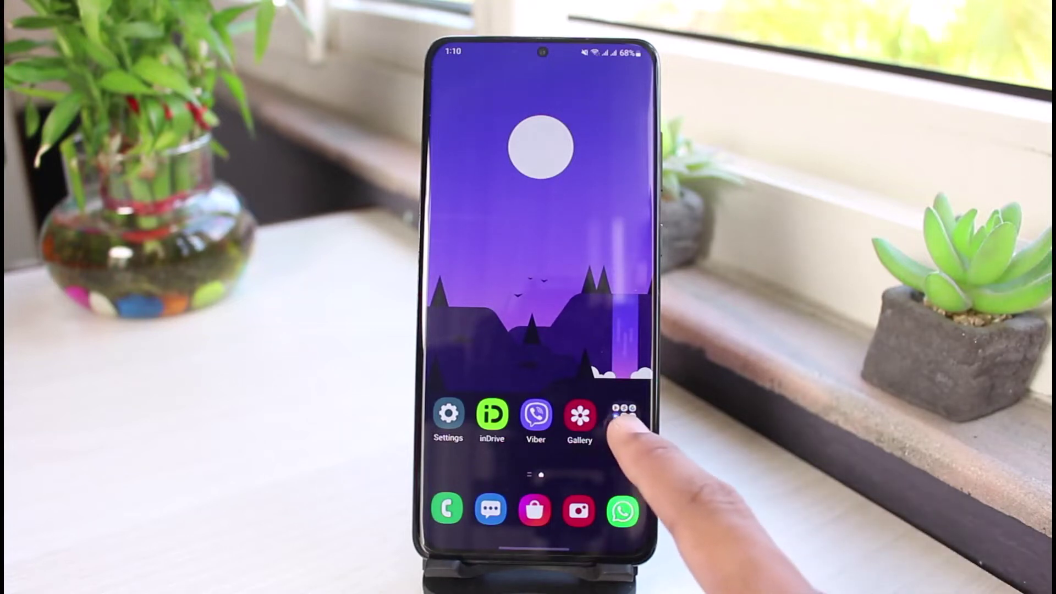
click(622, 411)
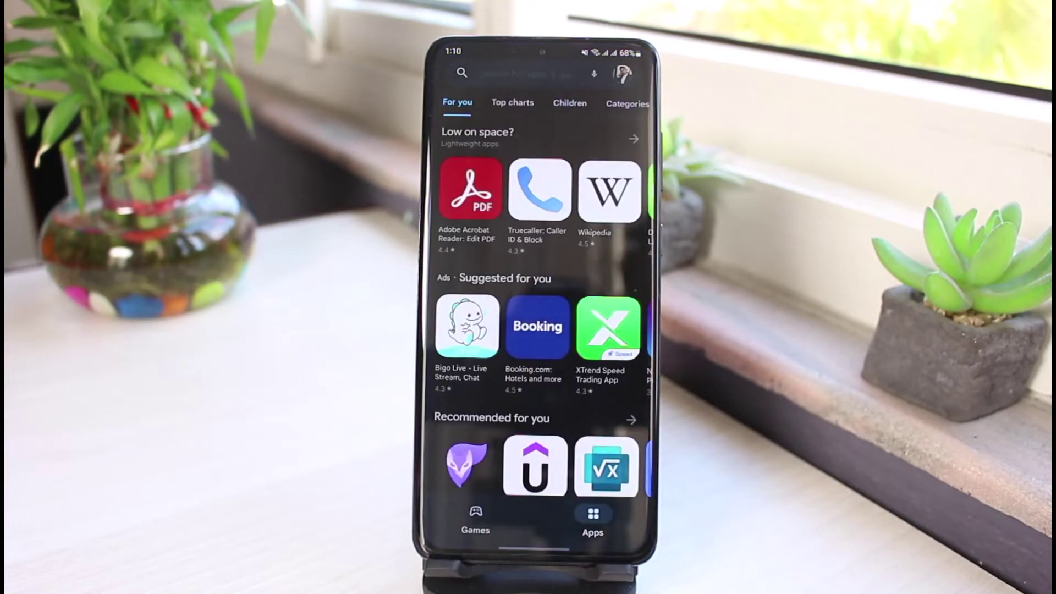
click(623, 73)
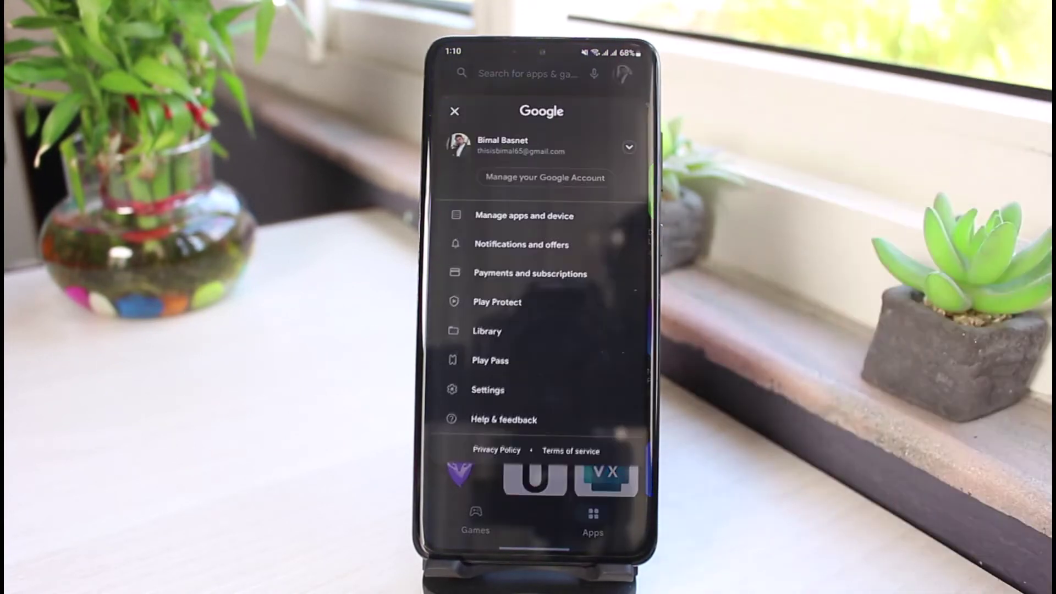